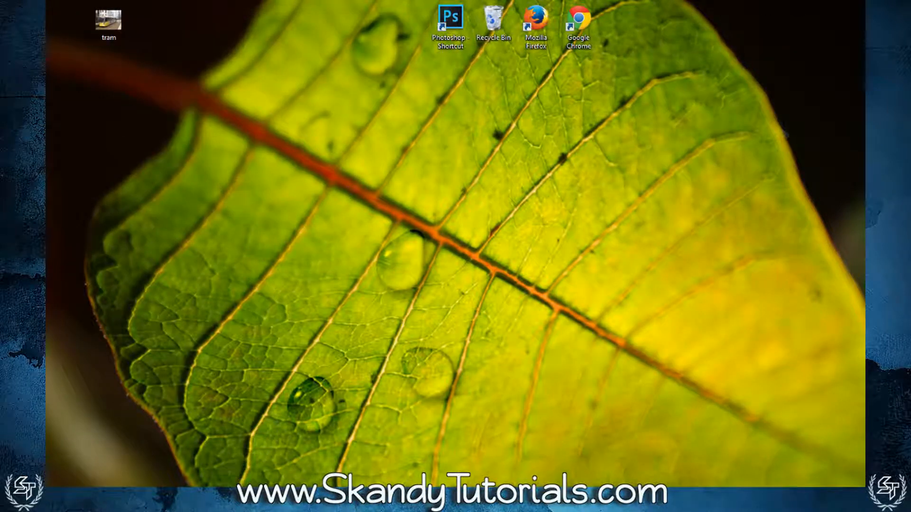
Launch Google Chrome from the desktop and go to skandytutorials.com
double_click(450, 20)
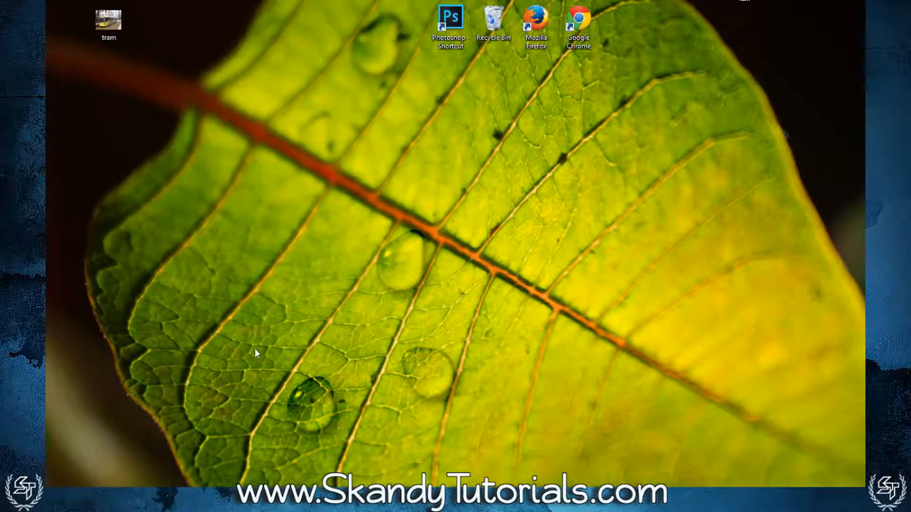
click(578, 23)
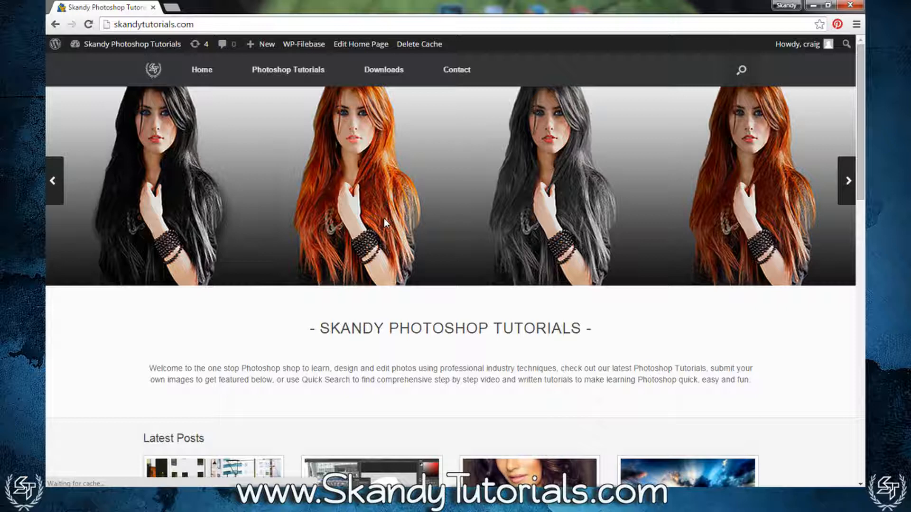
Find and open the Download Free Premium Looks Photoshop Actions post under Latest Posts
scroll(down, 3)
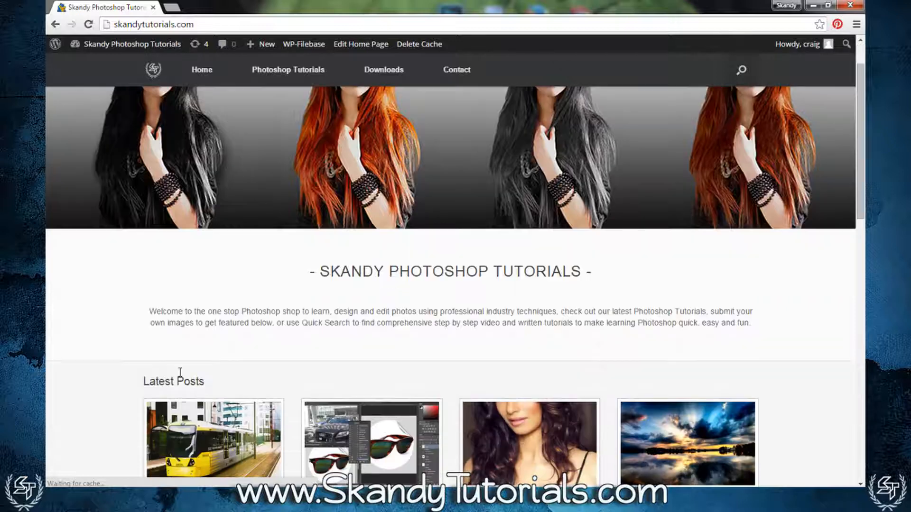
scroll(down, 3)
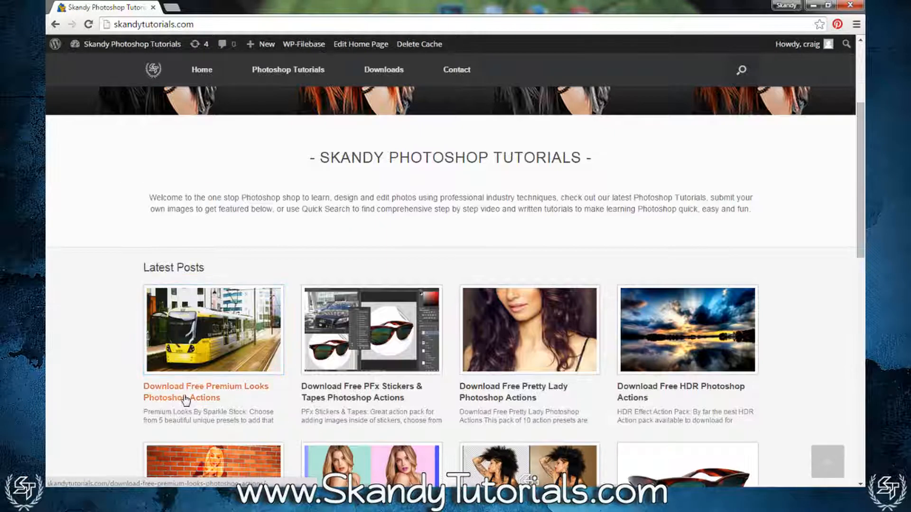
click(206, 392)
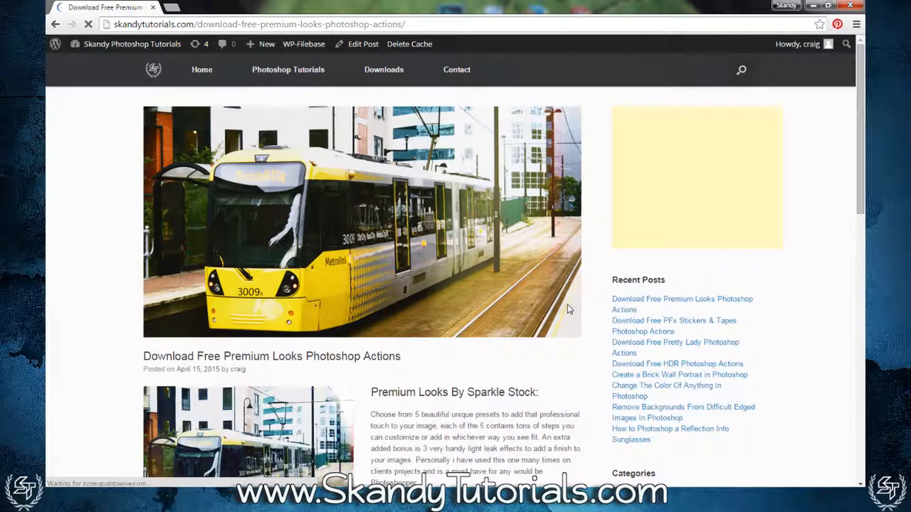
Start saving the post's Download link via Save link as for the zip file
scroll(down, 3)
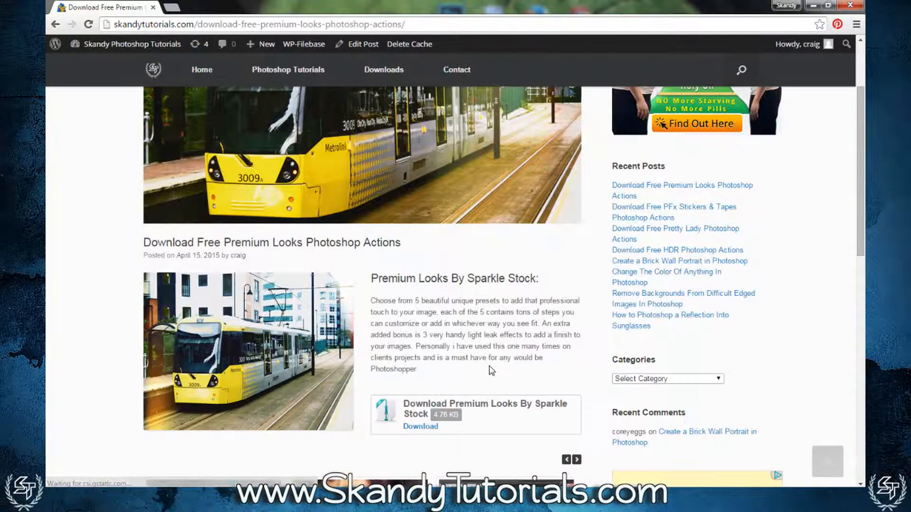
scroll(up, 3)
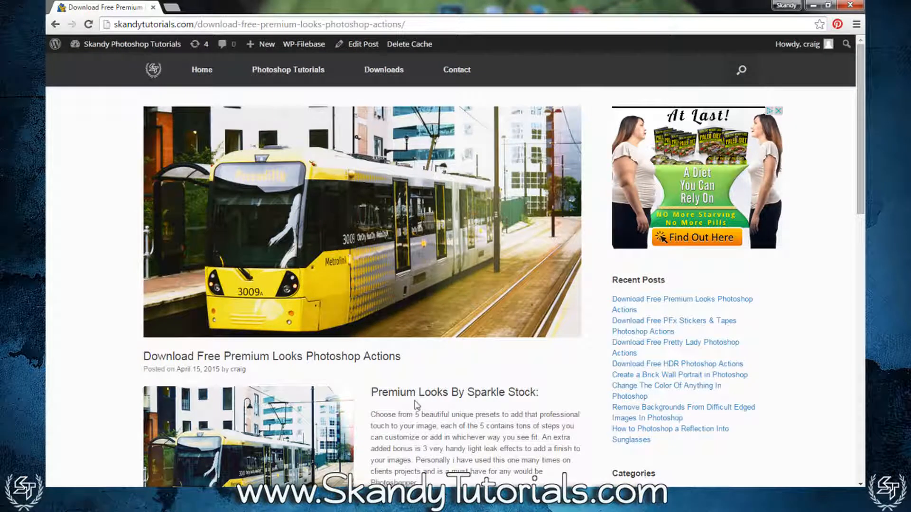
scroll(down, 3)
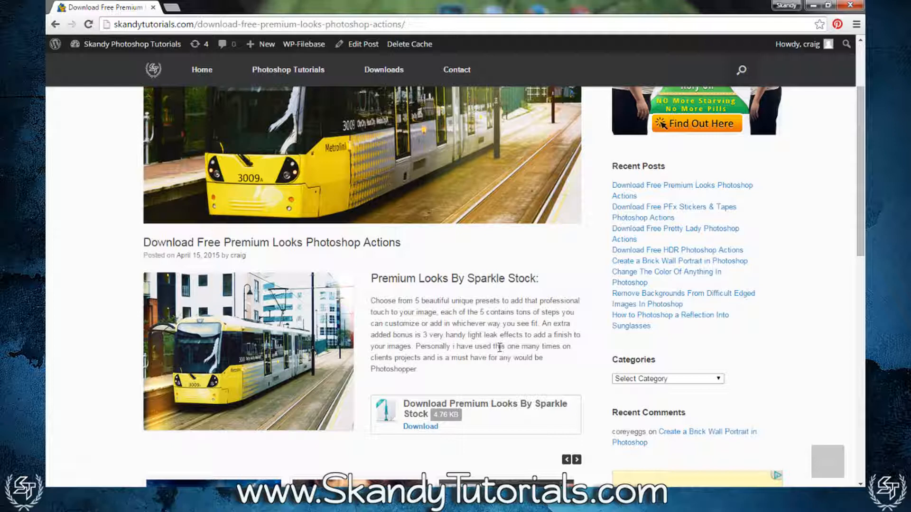
mouse_move(484, 436)
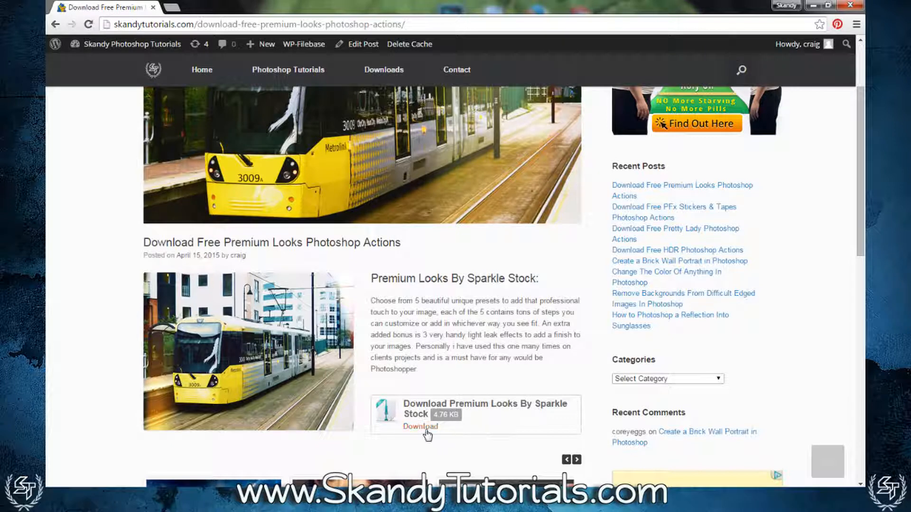
right_click(420, 426)
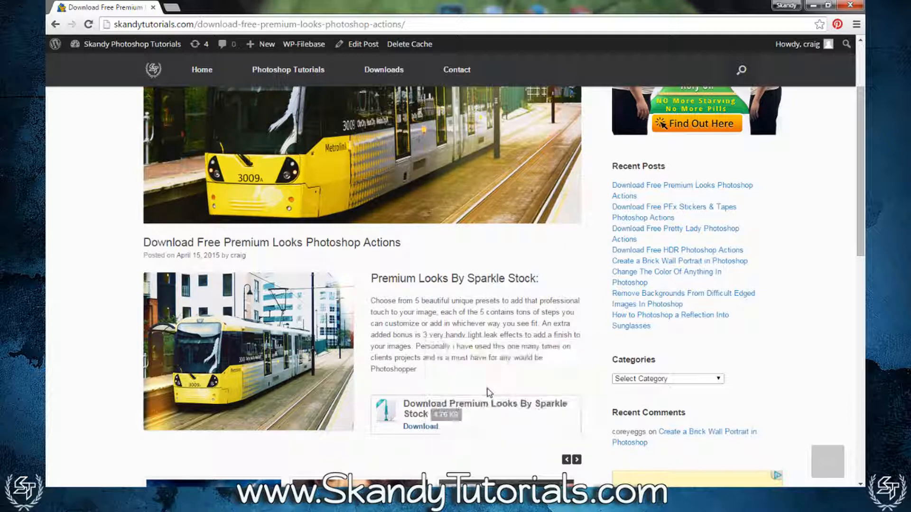
click(419, 426)
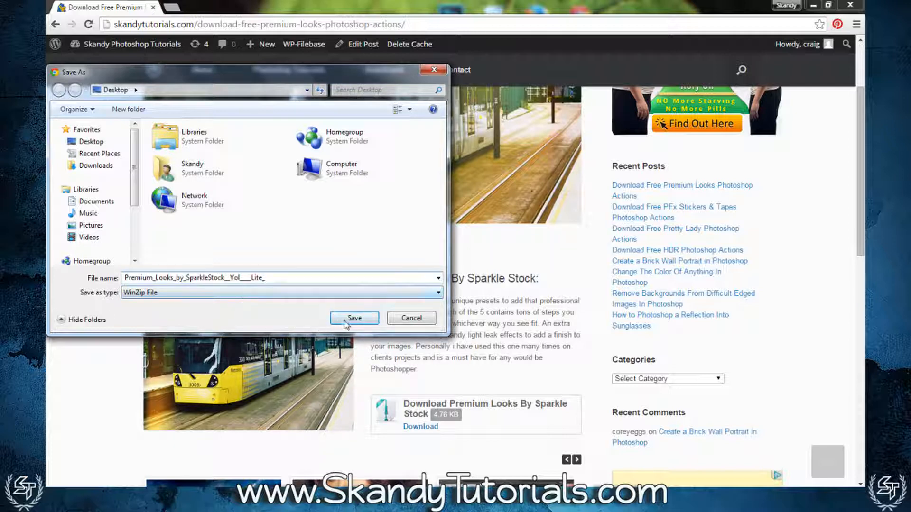
Save the Premium Looks zip file to the Desktop
click(354, 319)
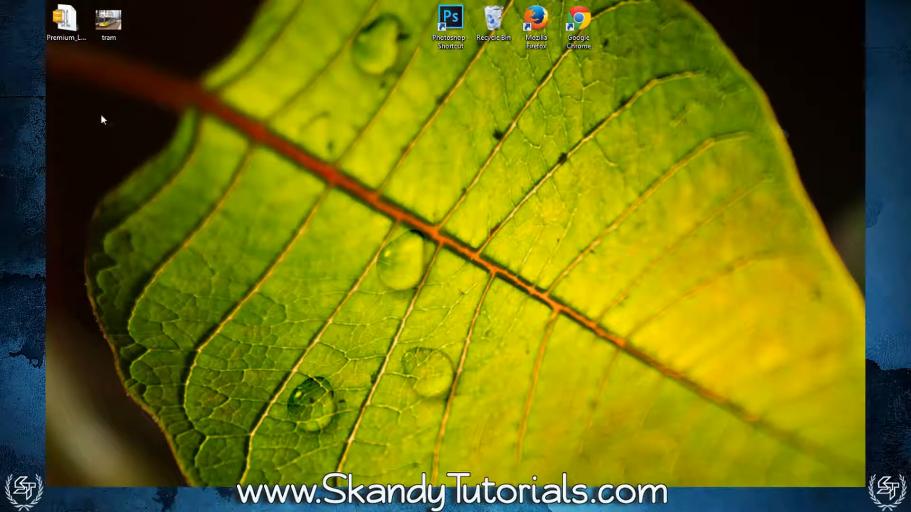
Extract the downloaded Premium Looks zip onto the desktop with WinZip
click(66, 20)
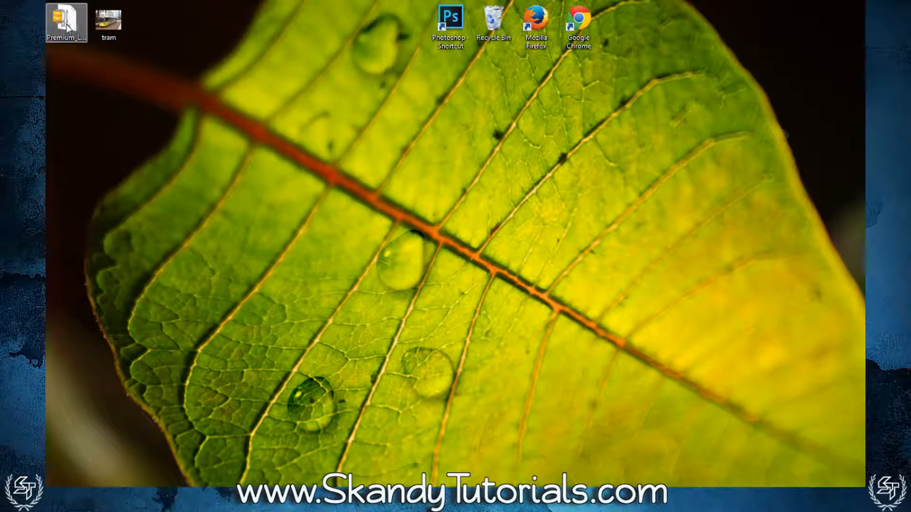
right_click(65, 23)
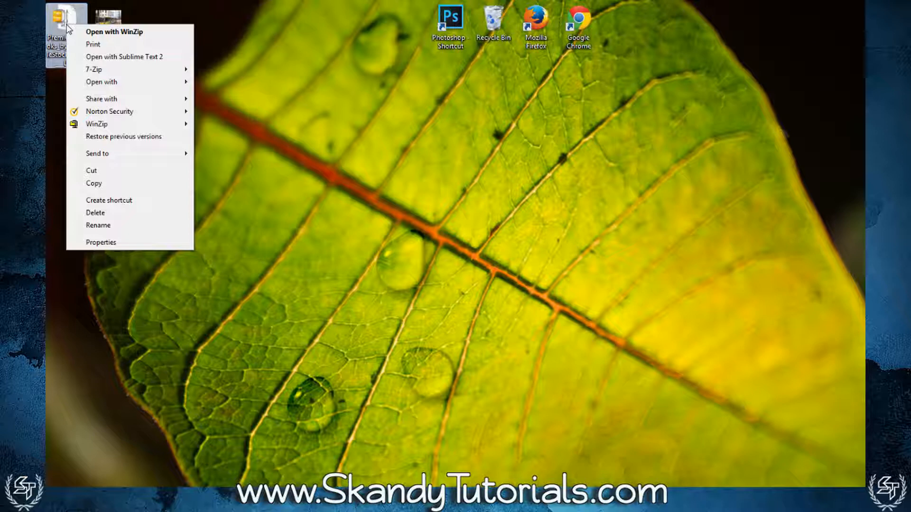
mouse_move(97, 53)
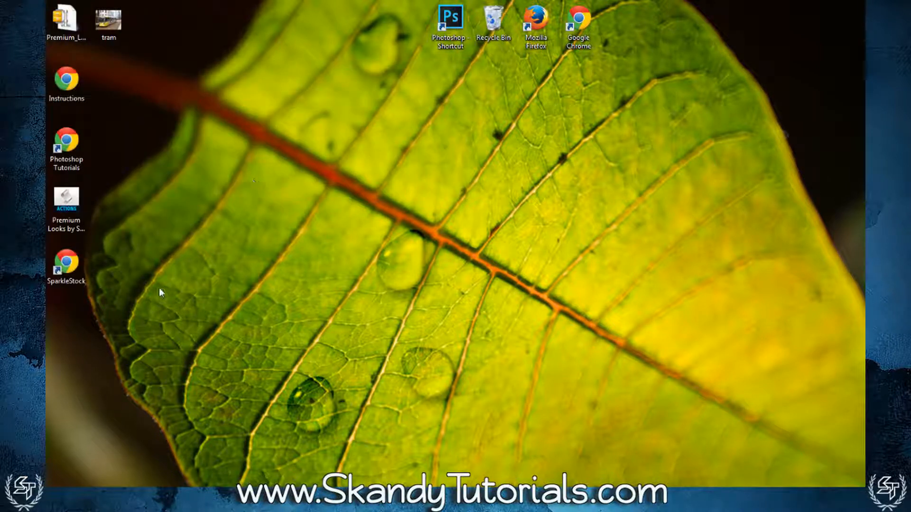
click(65, 203)
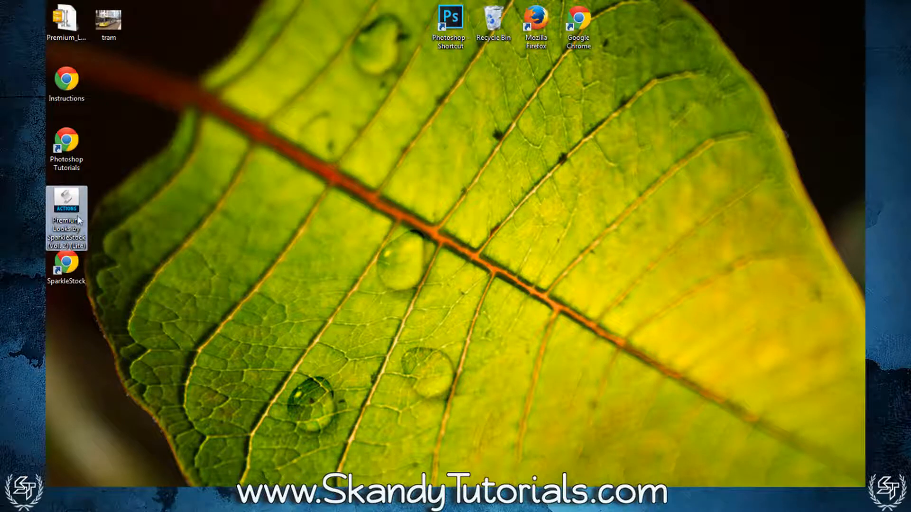
Open the extracted Premium Looks .atn file so it loads into Photoshop
right_click(66, 215)
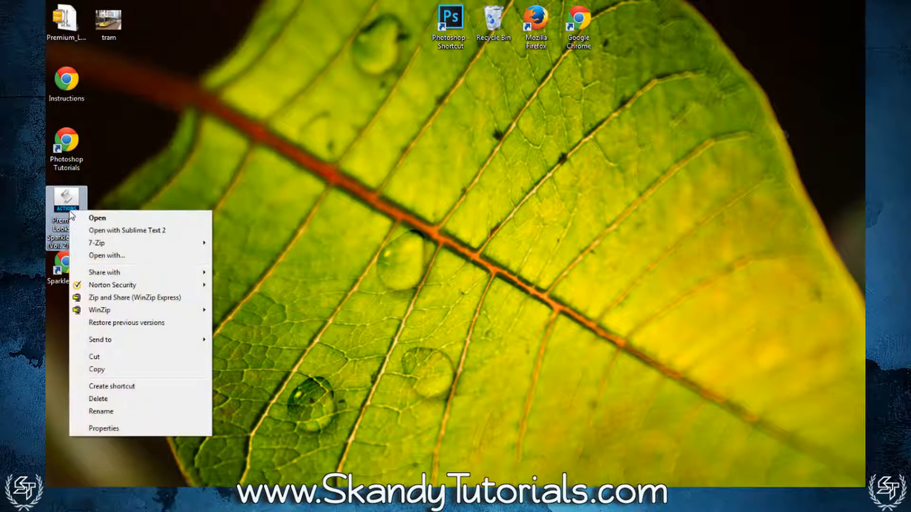
click(96, 369)
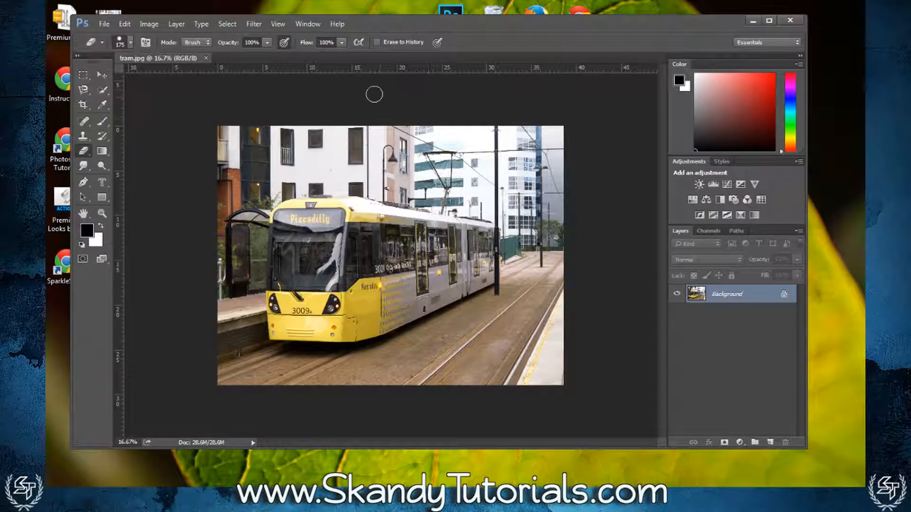
Choose Load Actions from the Actions panel menu to reach the presets folder
click(308, 23)
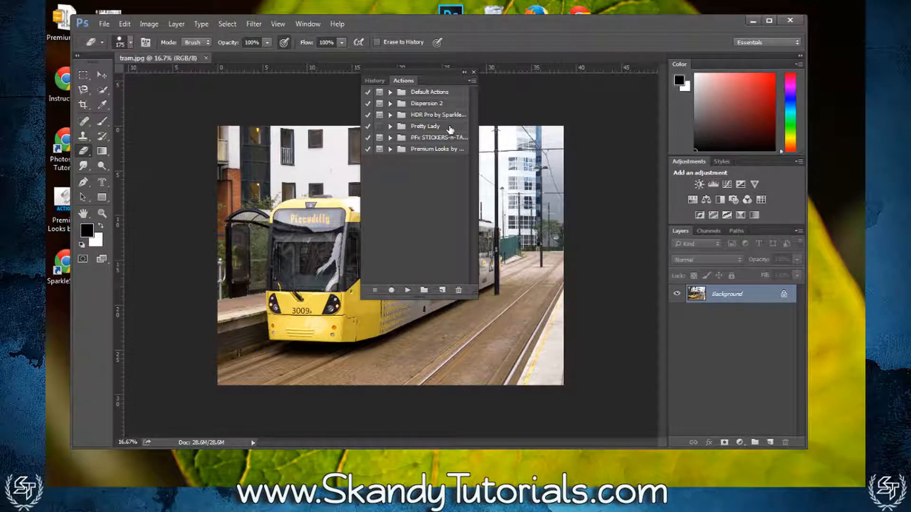
mouse_move(462, 113)
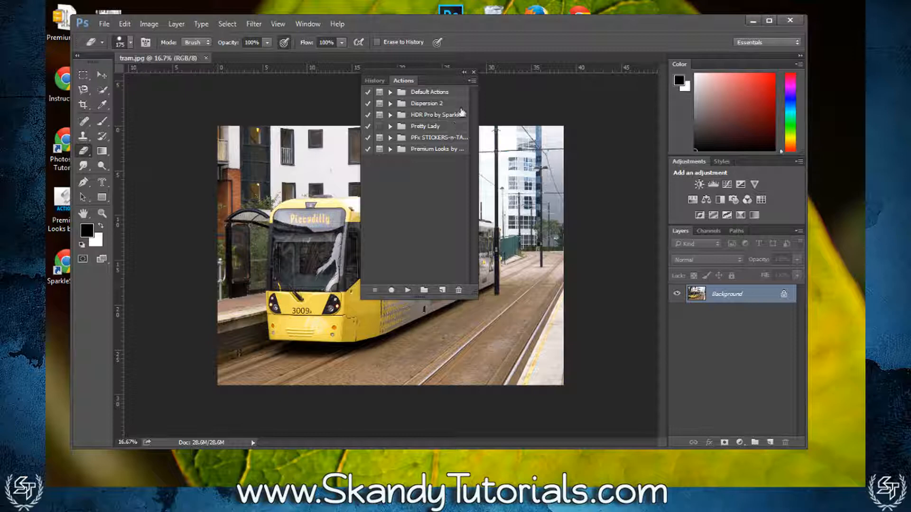
click(473, 80)
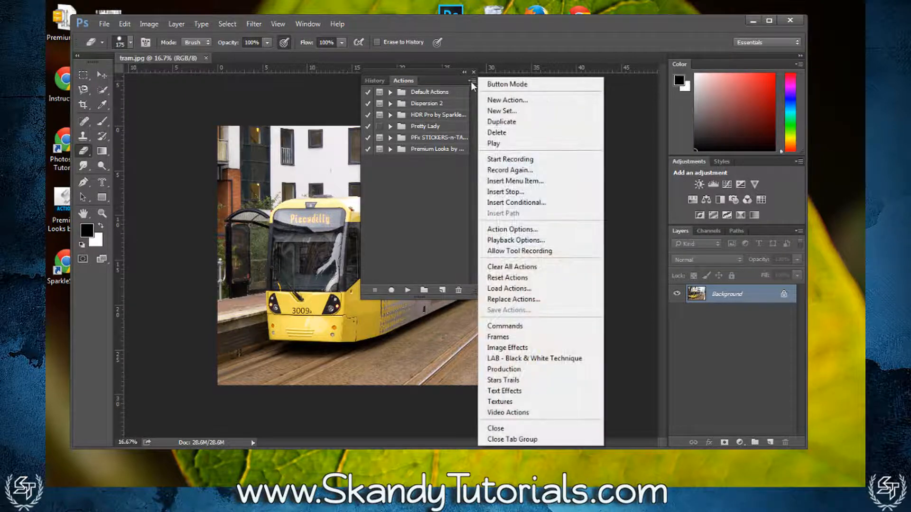
mouse_move(546, 214)
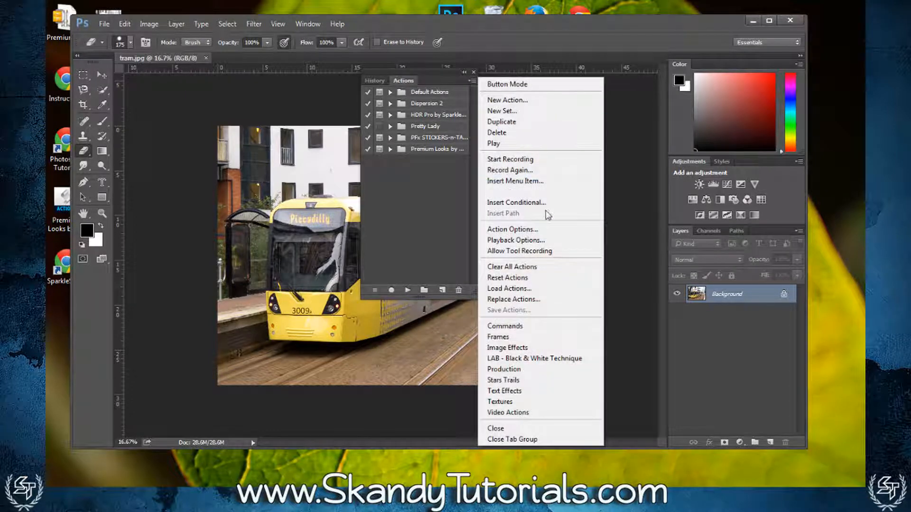
click(509, 288)
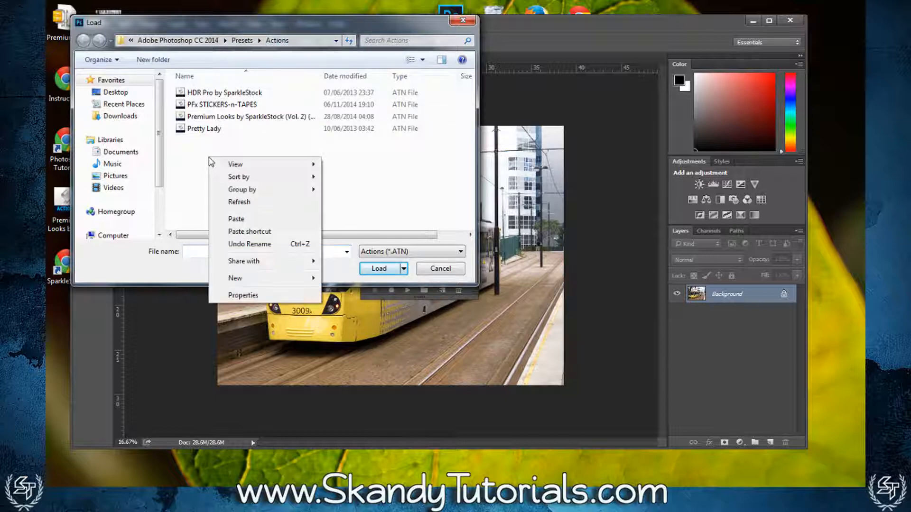
Load the Premium Looks by SparkleStock (Vol. 2) (Lite) ATN action set
click(237, 218)
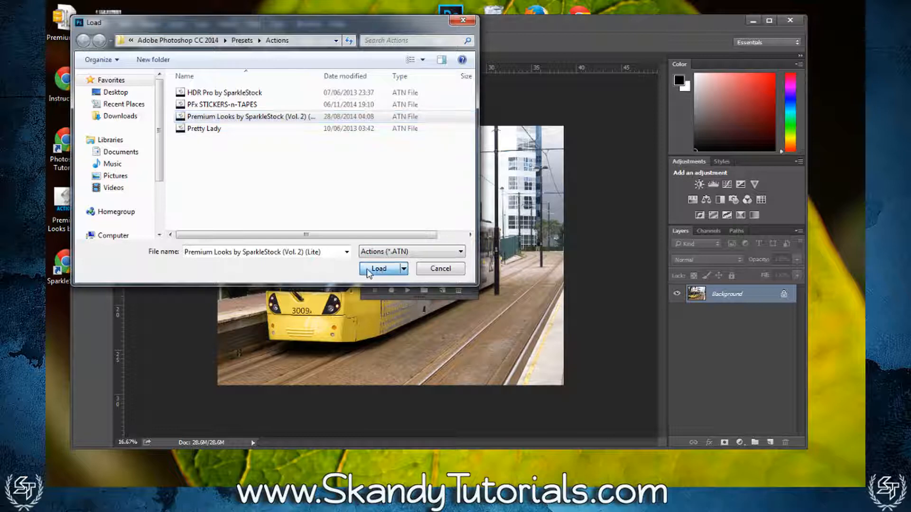
click(379, 268)
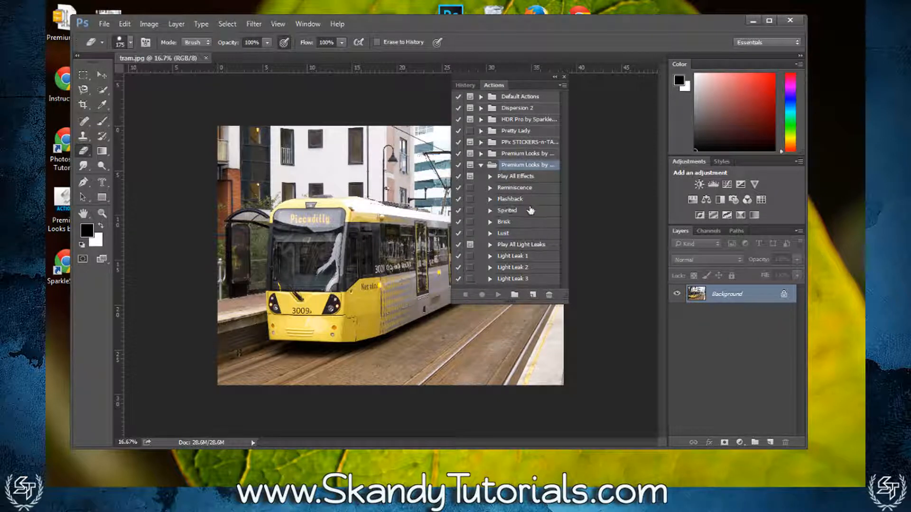
mouse_move(565, 238)
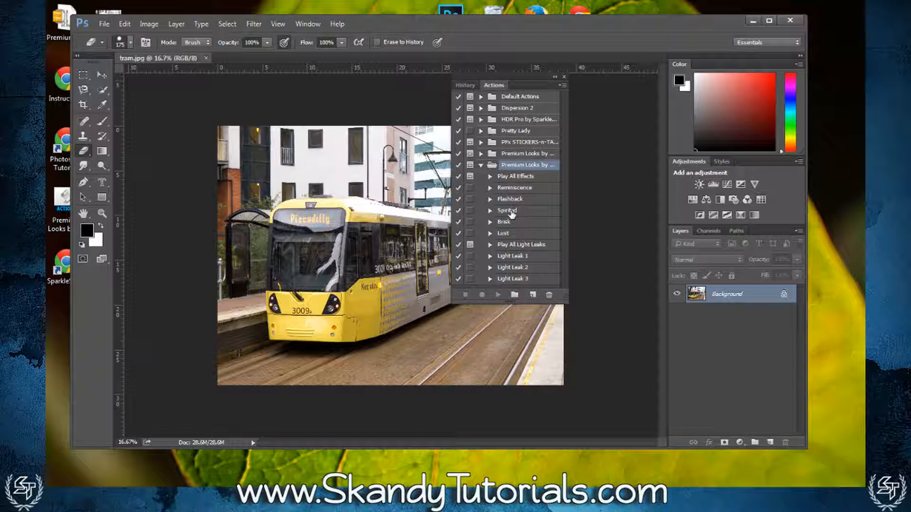
Run the Spirited action on the tram photo
click(507, 211)
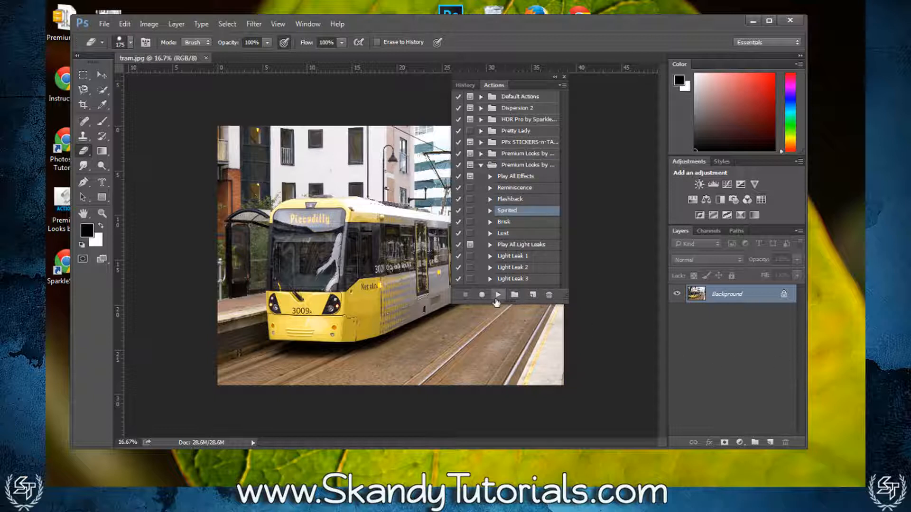
click(496, 295)
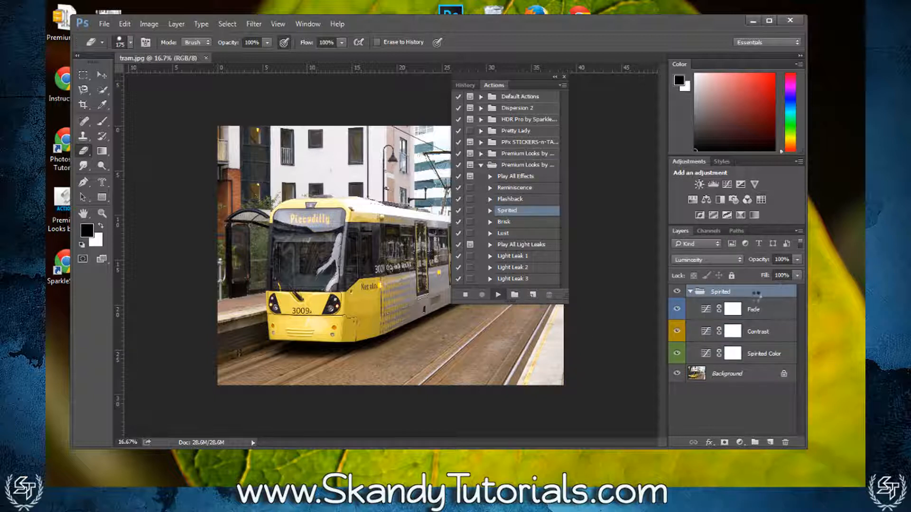
click(497, 295)
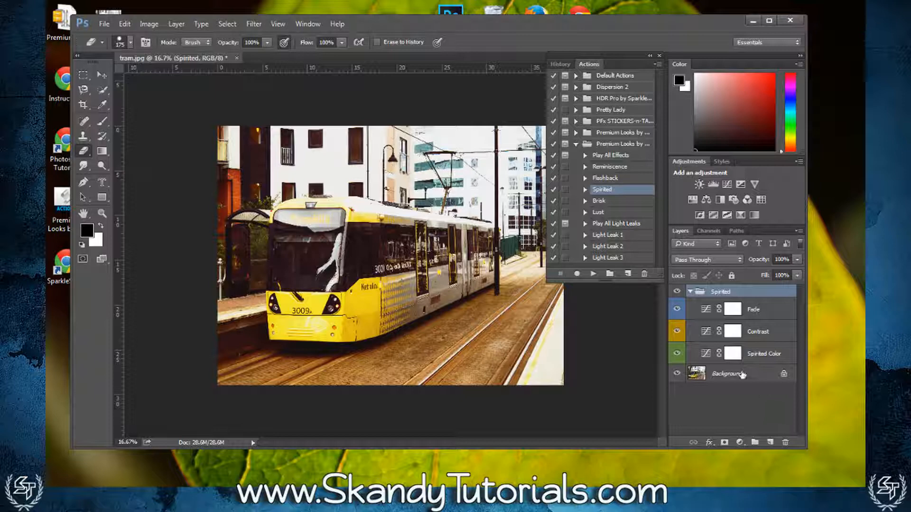
Flatten the Spirited result into a single Background layer
right_click(720, 291)
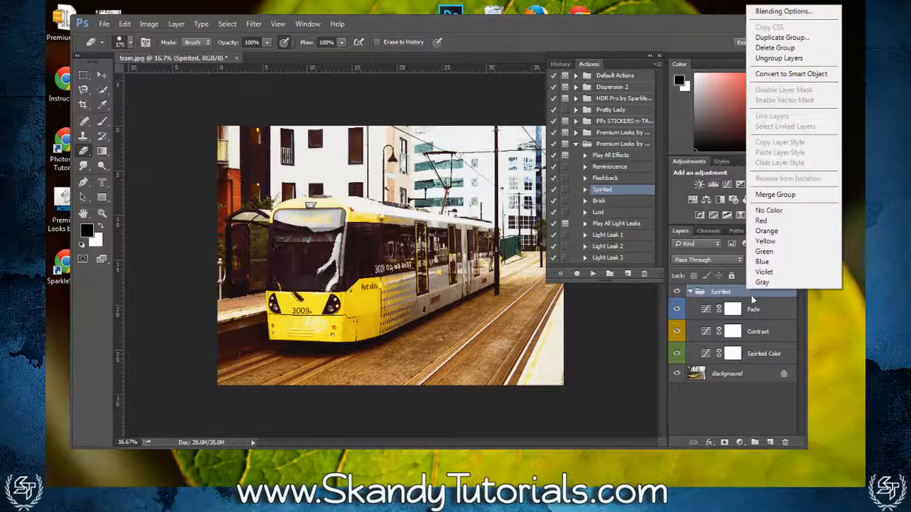
click(726, 374)
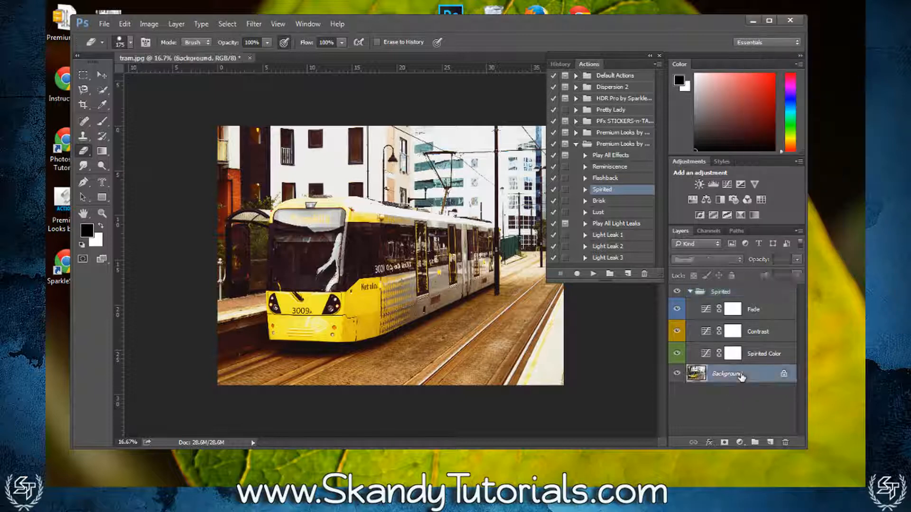
right_click(726, 374)
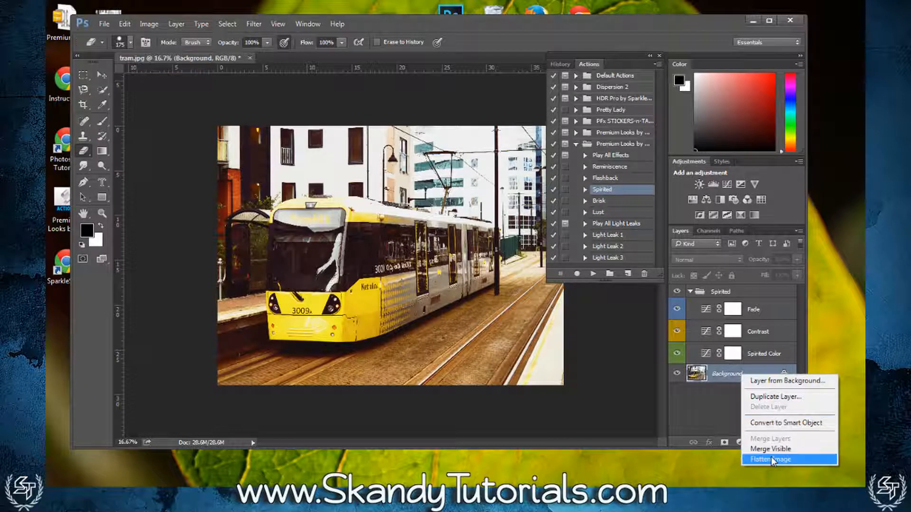
click(769, 460)
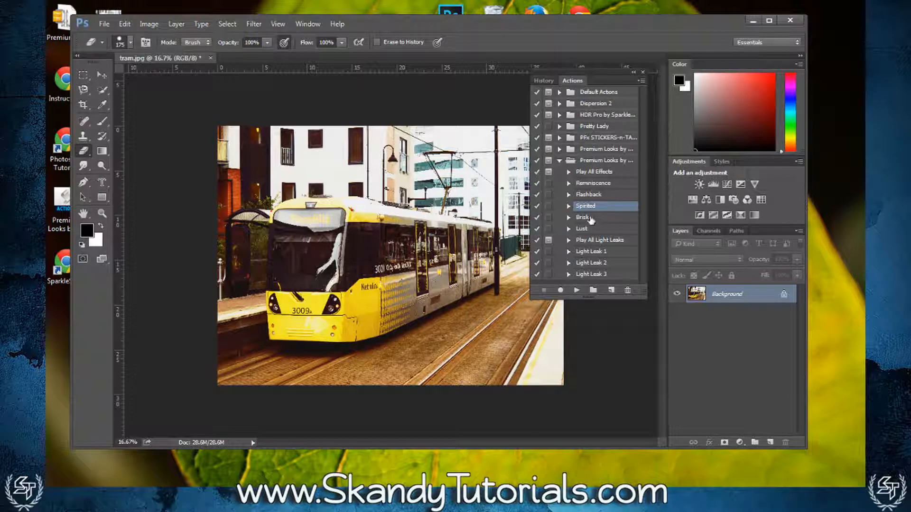
Apply the Brisk look and then the Light Leak 2 effect to the photo
click(582, 216)
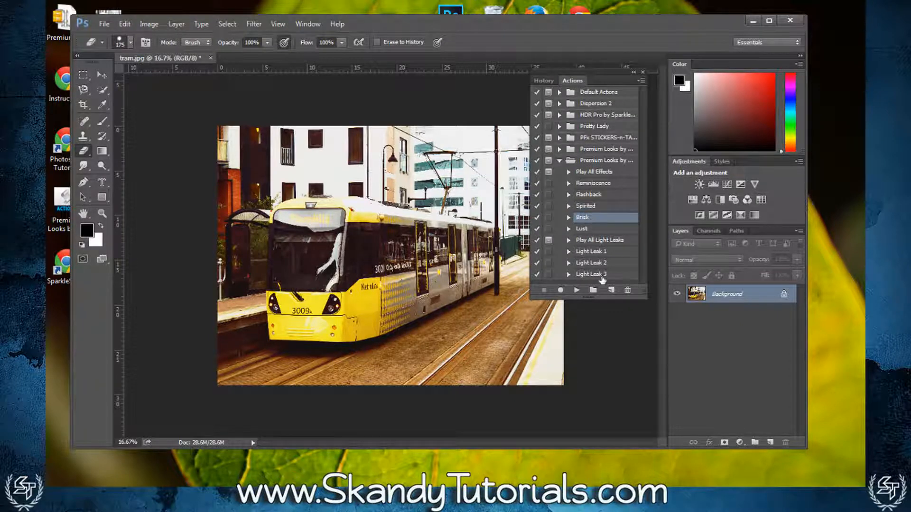
click(575, 291)
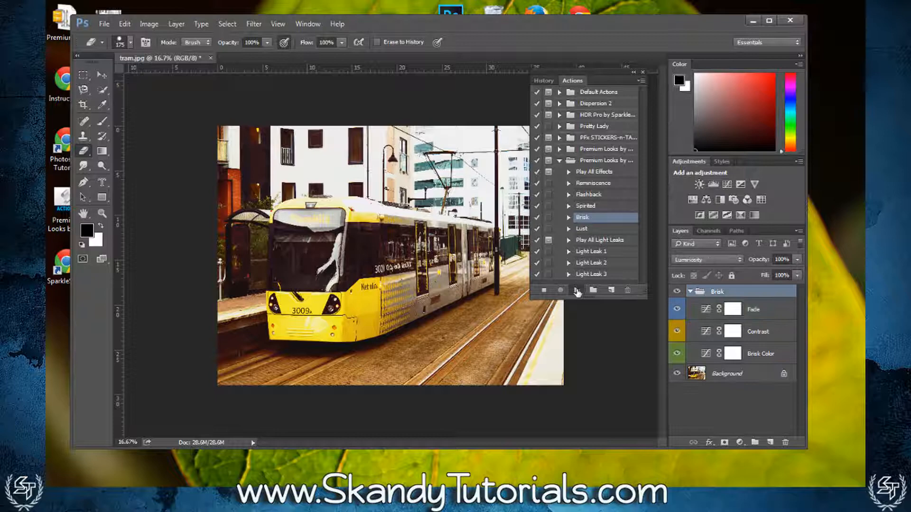
click(576, 291)
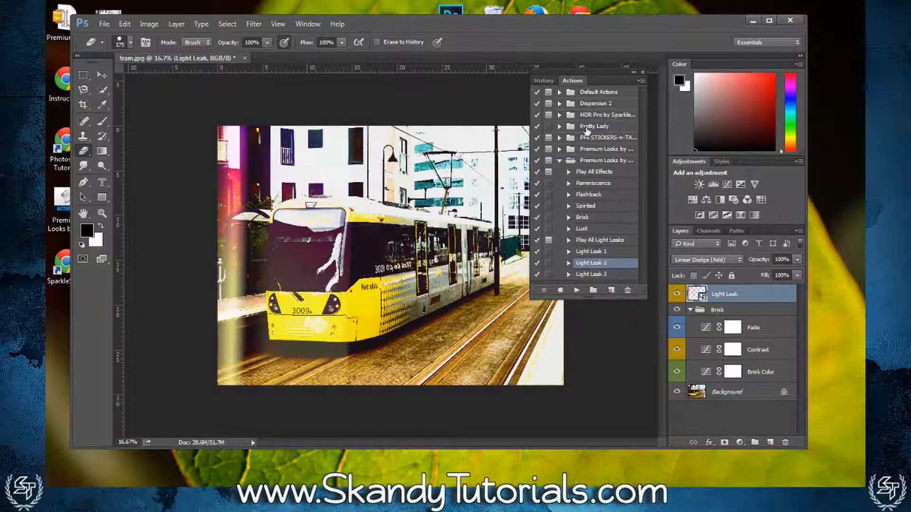
Expand the Flashback action to inspect its steps and select Reminiscence
click(568, 194)
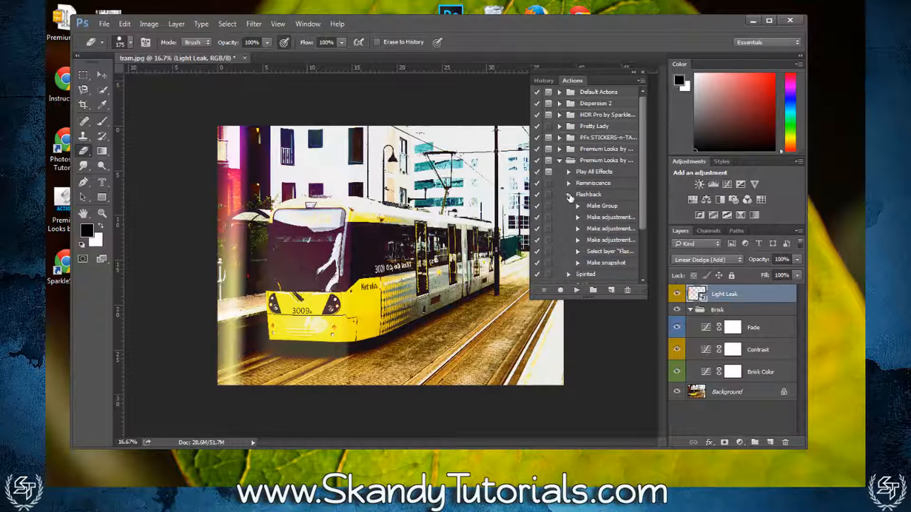
scroll(down, 3)
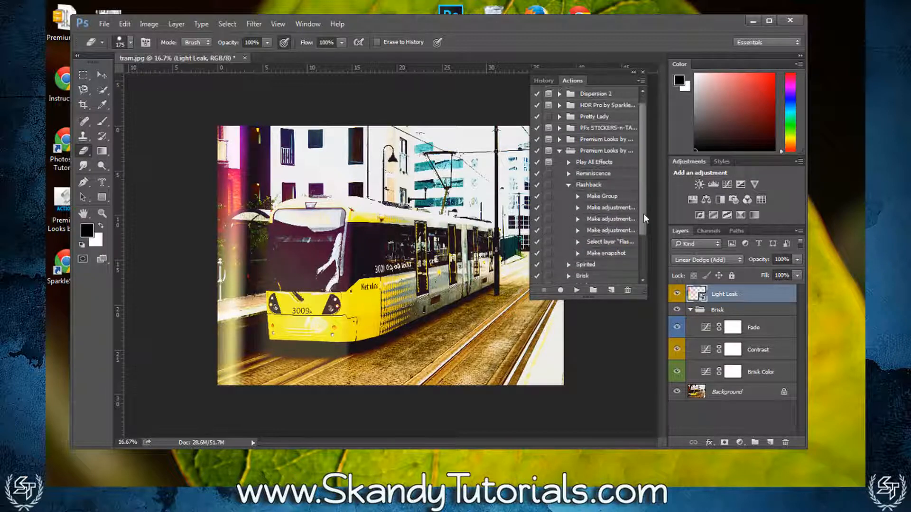
scroll(down, 3)
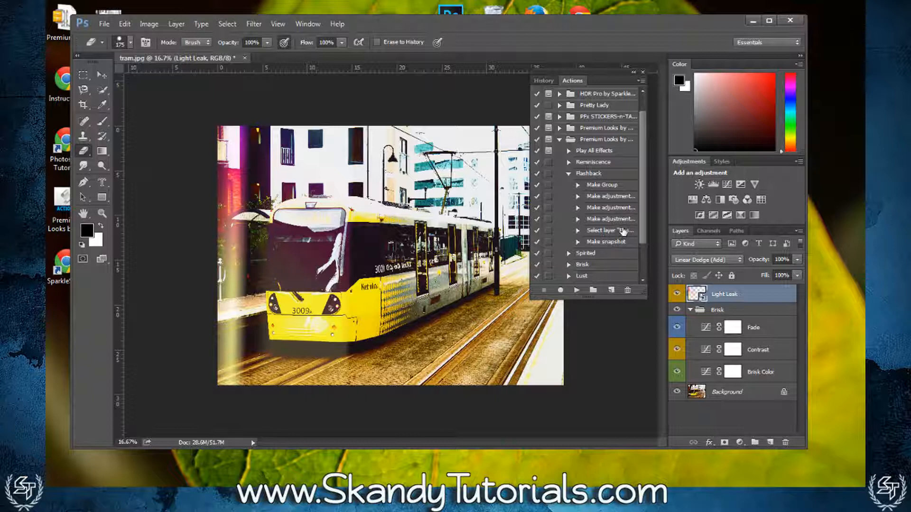
mouse_move(604, 208)
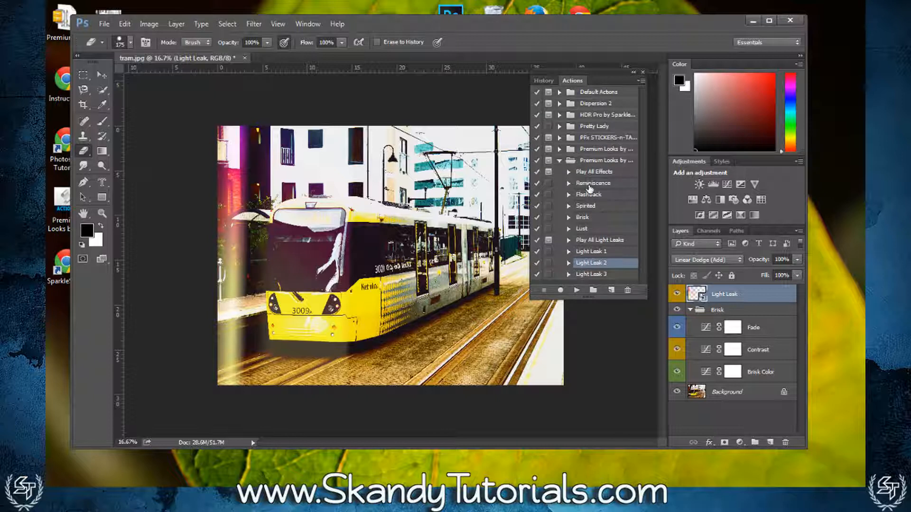
click(593, 183)
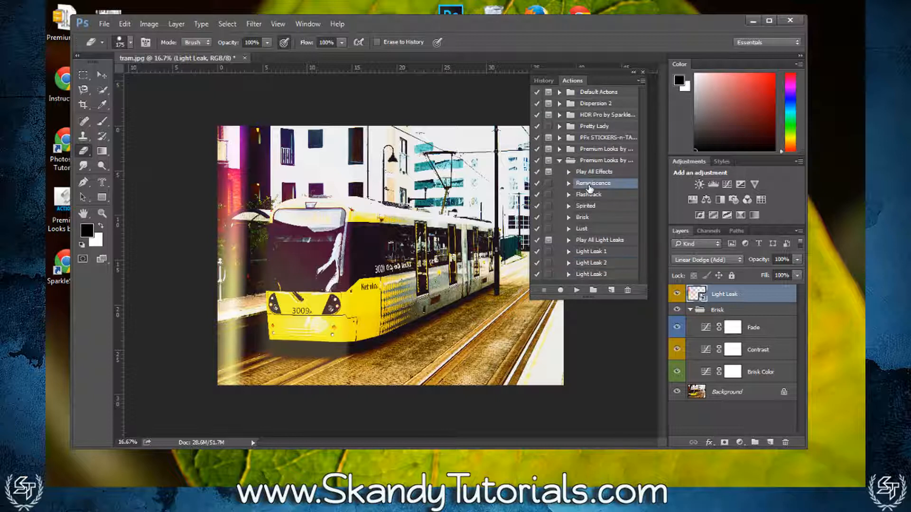